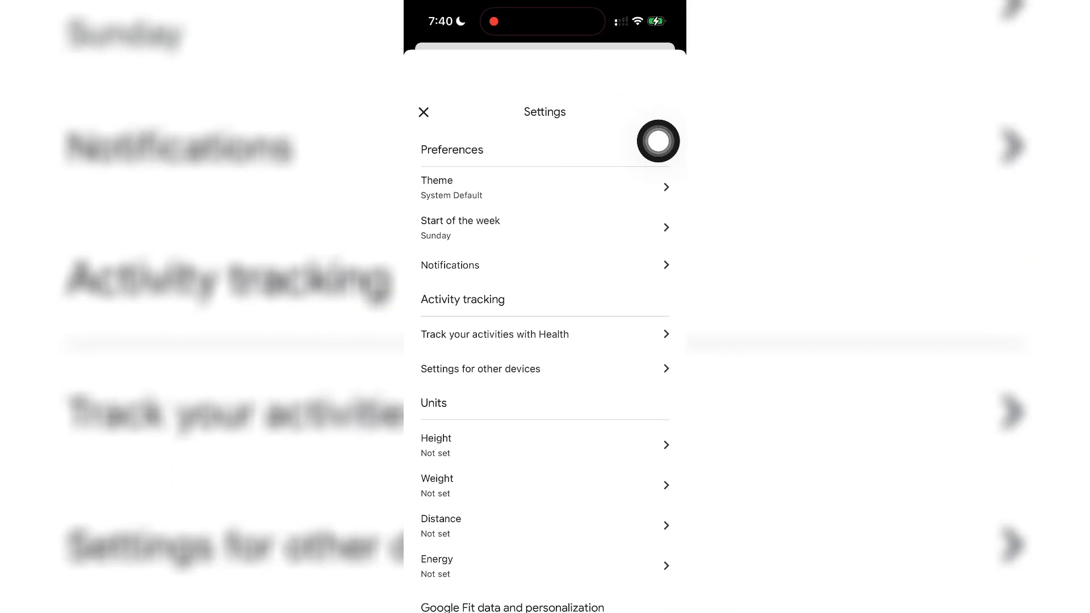
Review how Google Fit connects with Apple Health and return to its settings list
{"action": "scroll", "scroll_direction": "down", "scroll_amount": 3}
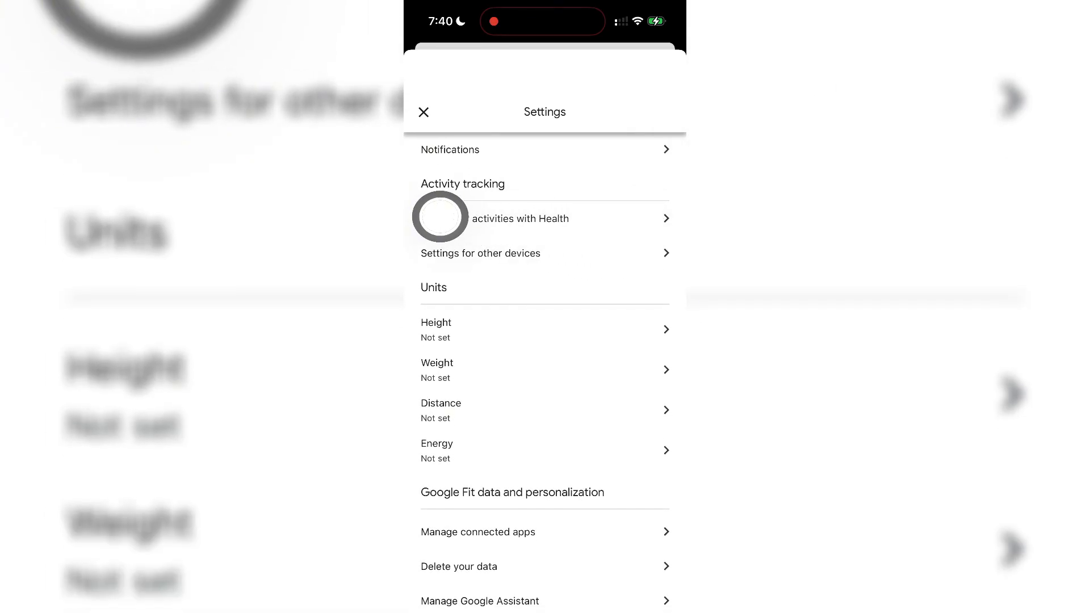
{"action": "left_click", "coordinate": [545, 219]}
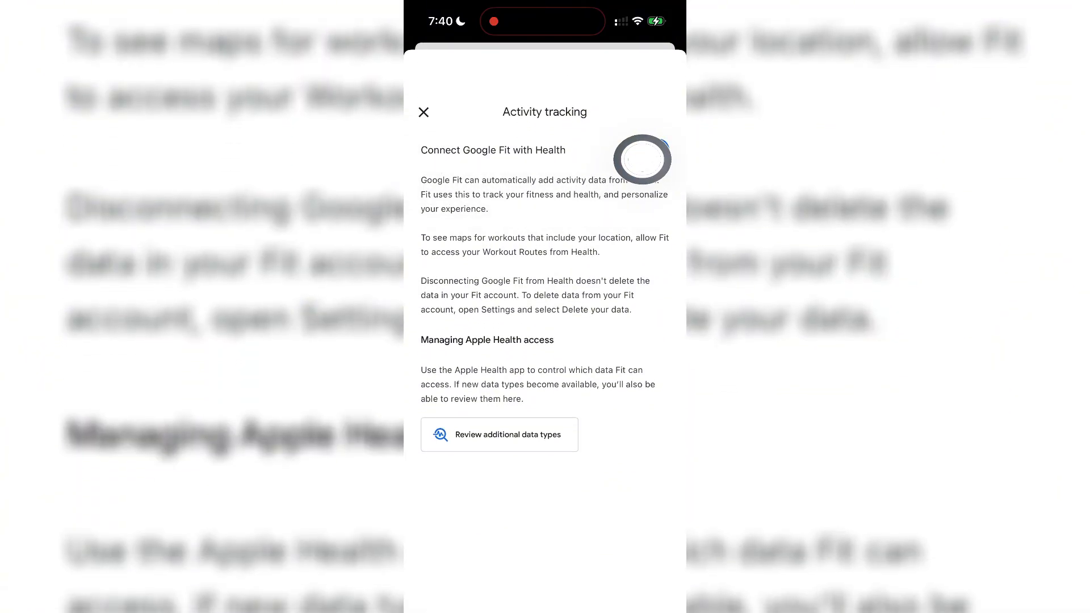
{"action": "left_click", "coordinate": [650, 150]}
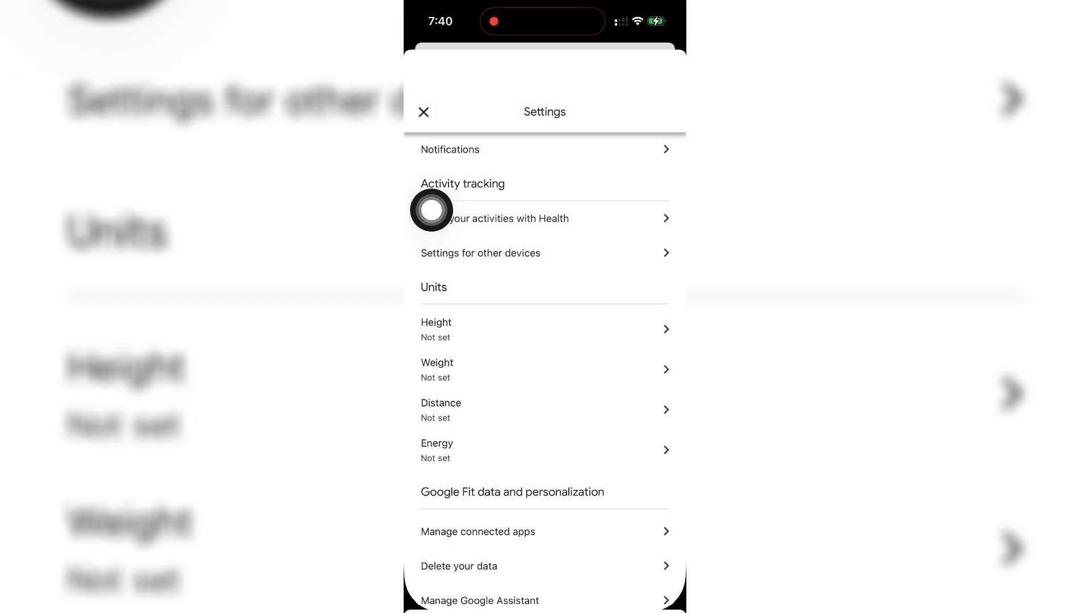
Leave Google Fit and search iOS Settings for 'Motion'
{"action": "left_click", "coordinate": [423, 112]}
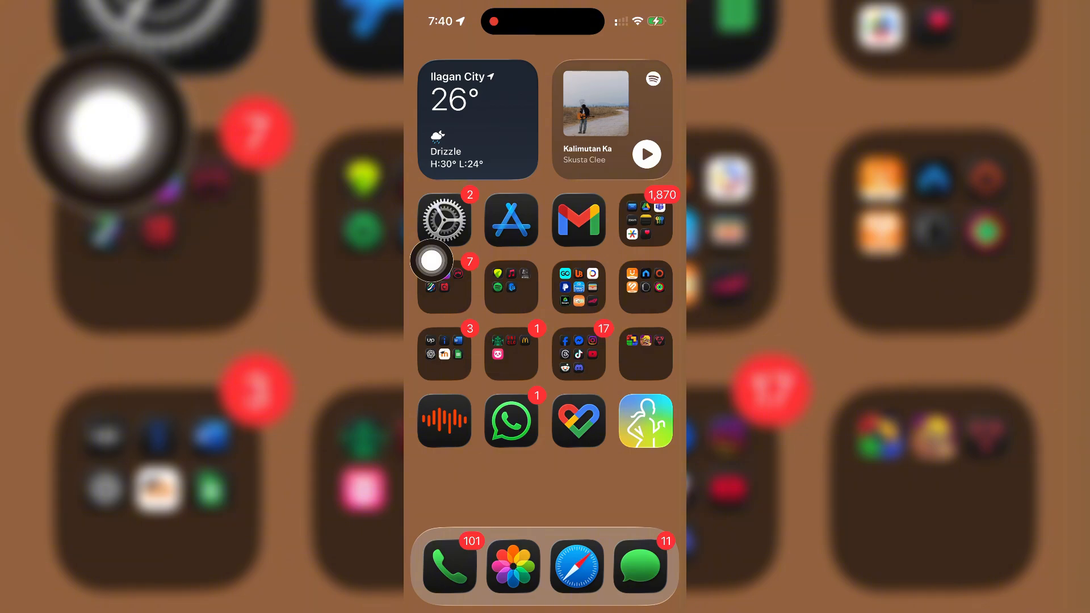
{"action": "left_click", "coordinate": [444, 219]}
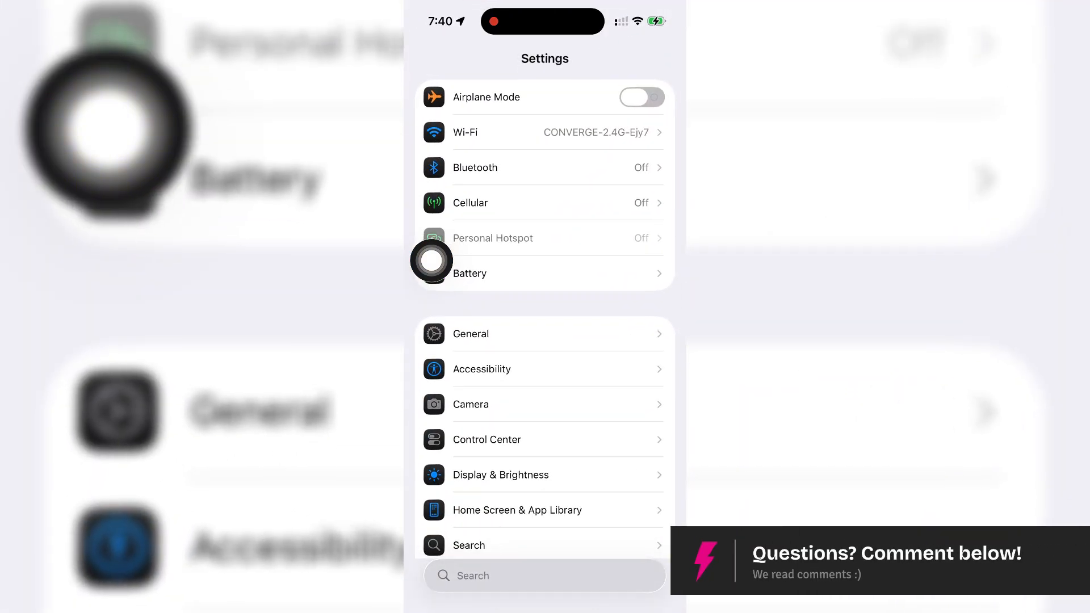
{"action": "type", "text": "Motion"}
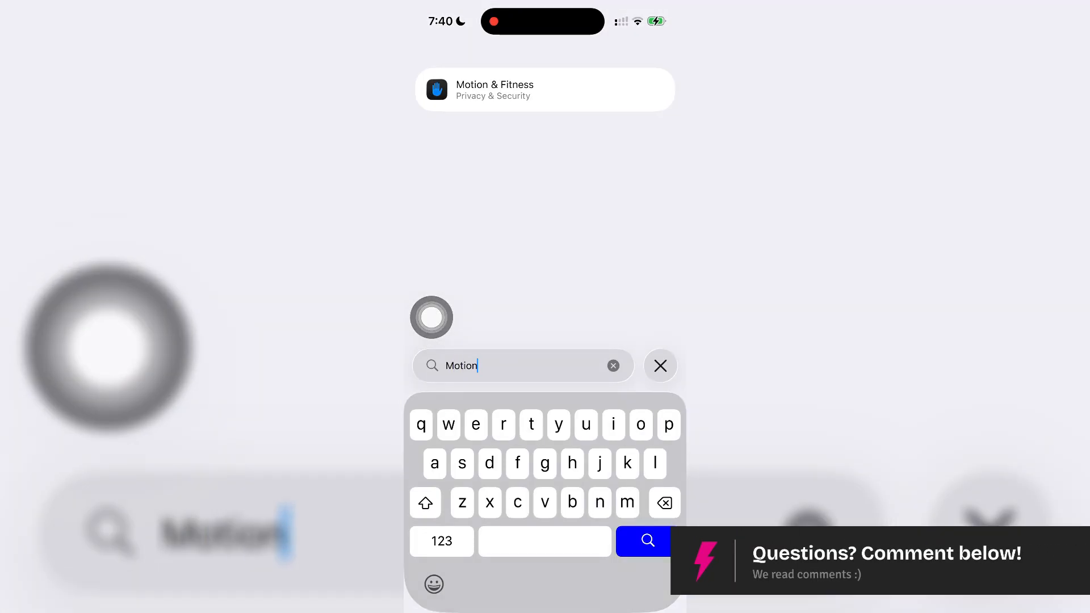
In Motion & Fitness, toggle Samsung Health's access off and back on so it ends allowed
{"action": "left_click", "coordinate": [543, 89]}
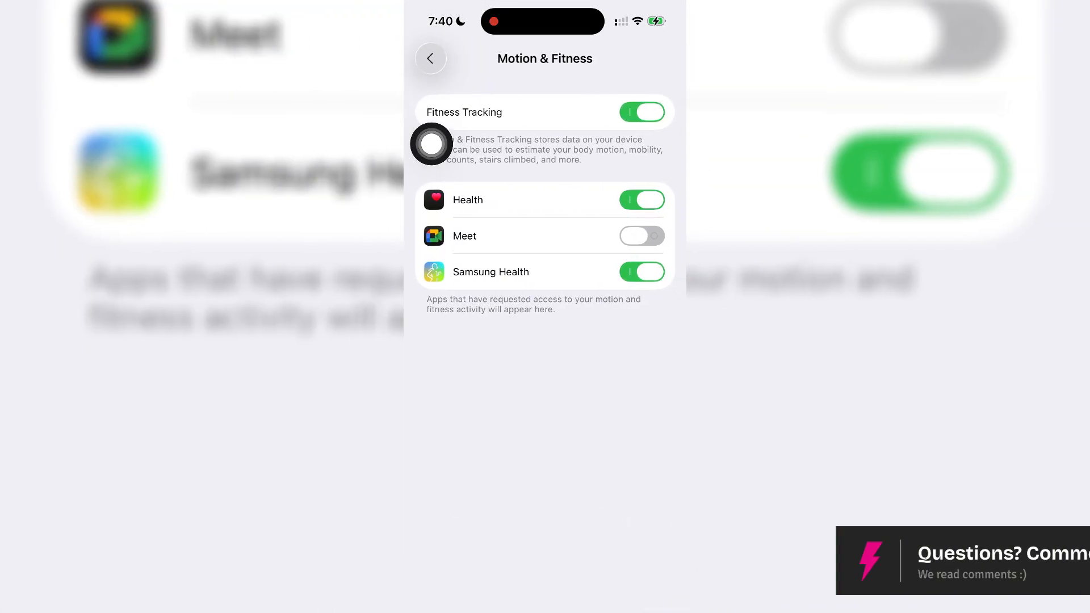
{"action": "mouse_move", "coordinate": [536, 279]}
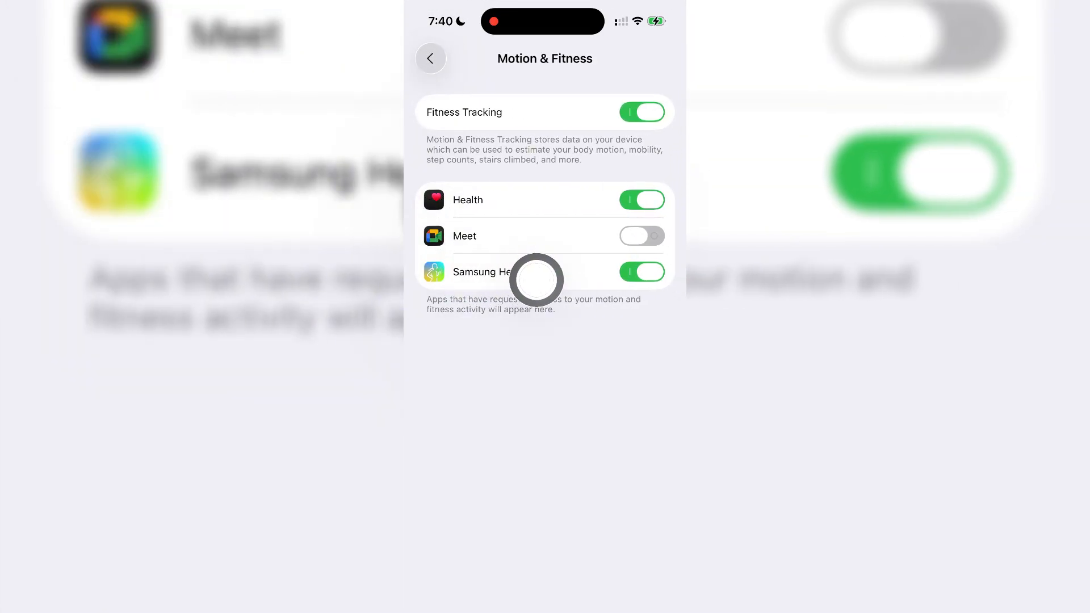
{"action": "left_click", "coordinate": [641, 272]}
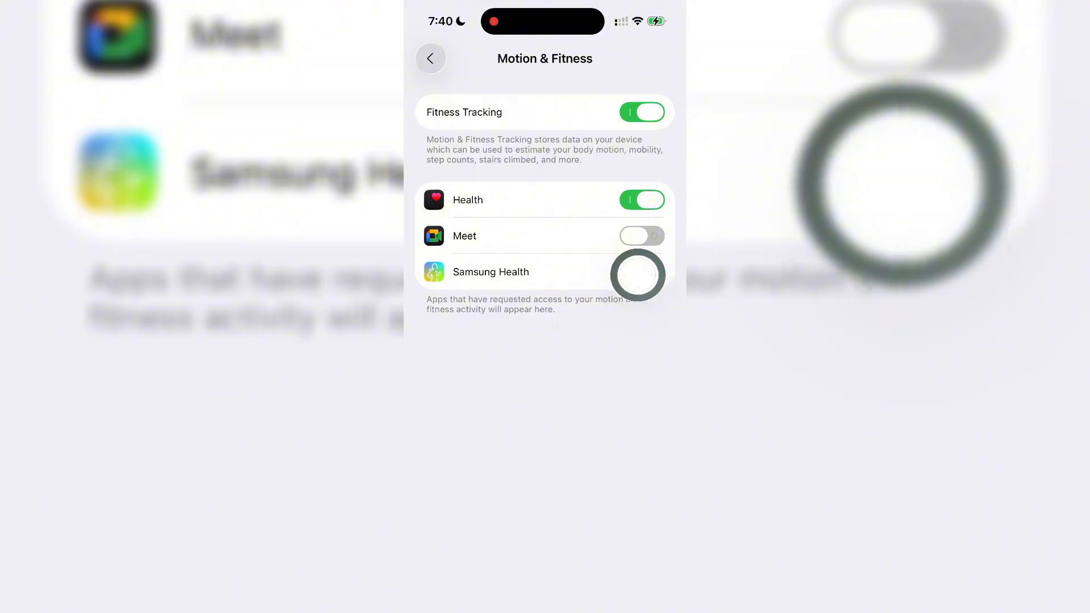
{"action": "left_click", "coordinate": [641, 272]}
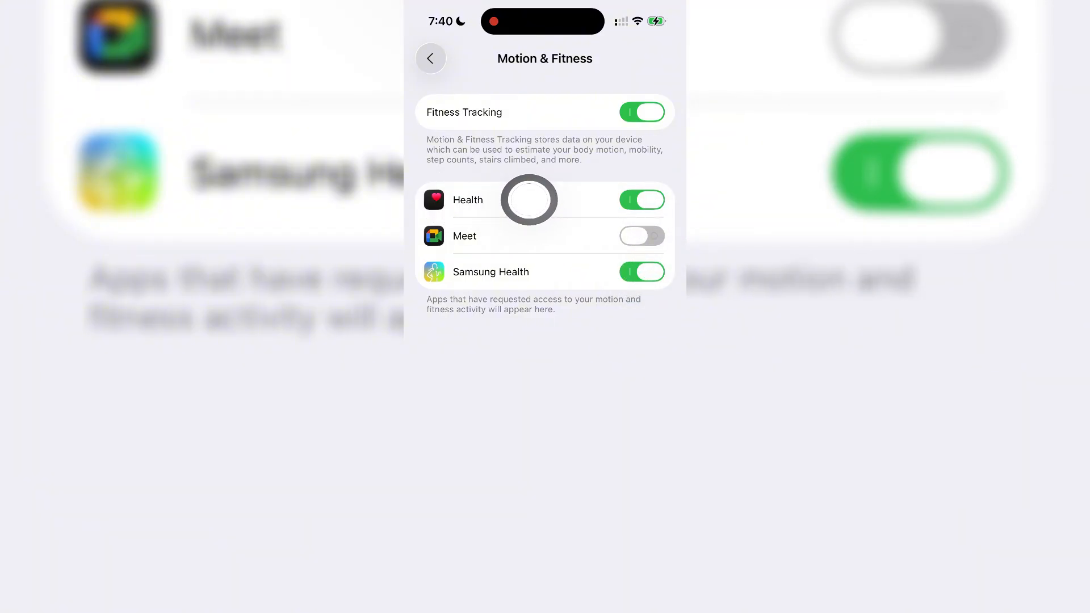